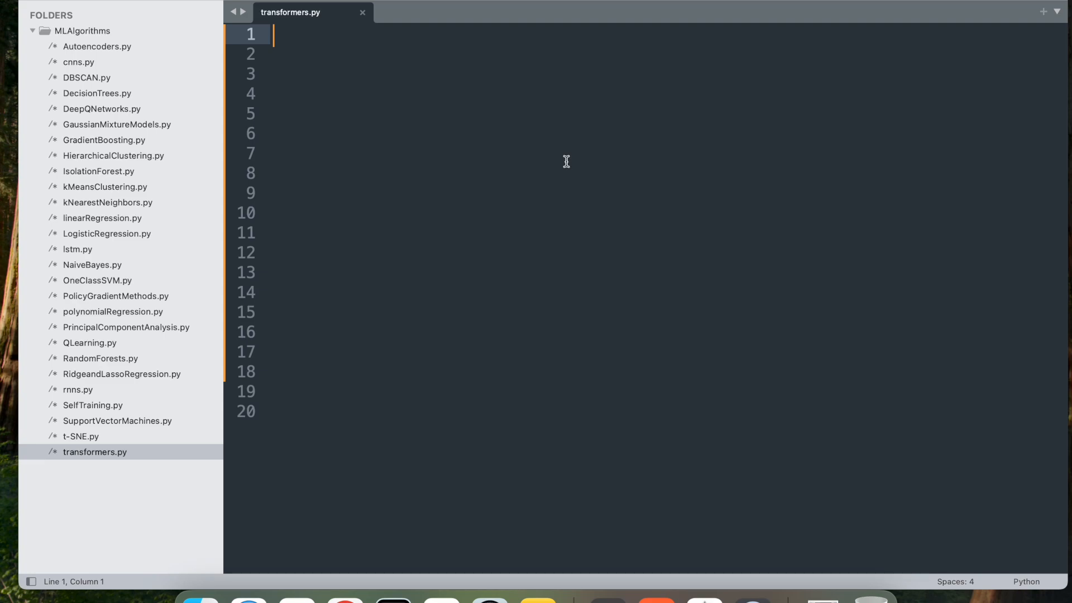
Step: Import tensorflow as tf, keras layers, imdb and sequence, then add '# Load and preprocess the IMDB dataset'
{"action": "type", "text": "# Import necessary libraries"}
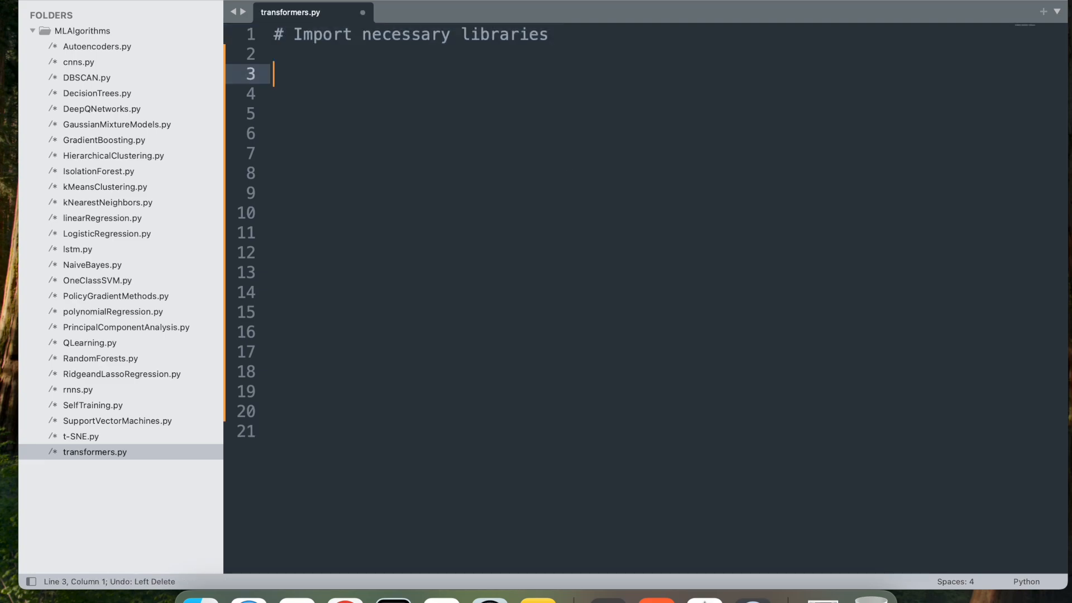
{"action": "type", "text": "import tensorflow as tf"}
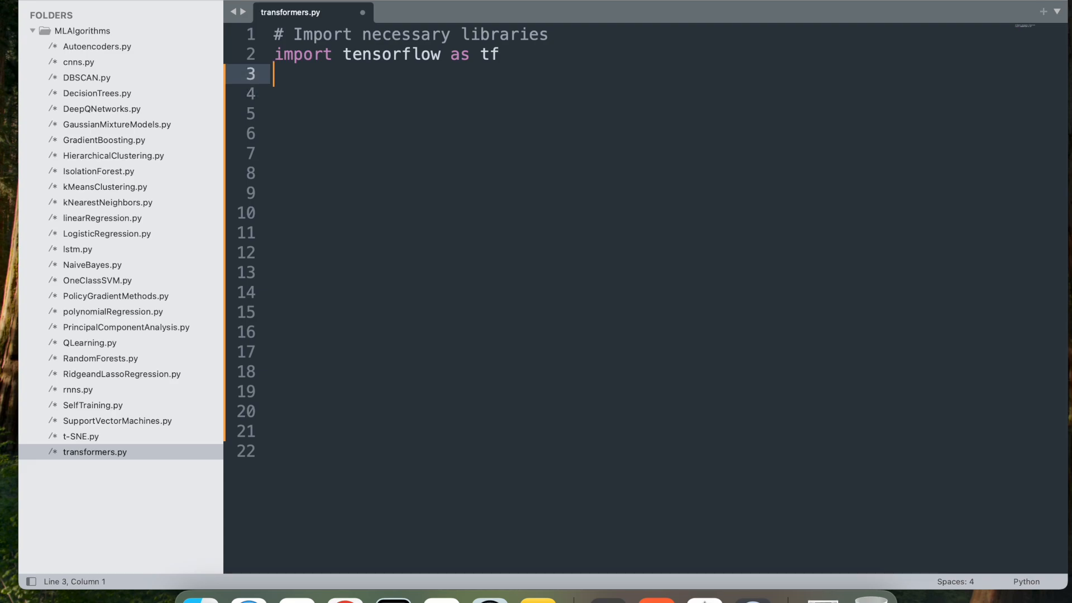
{"action": "type", "text": "from tensorflow.keras import layers"}
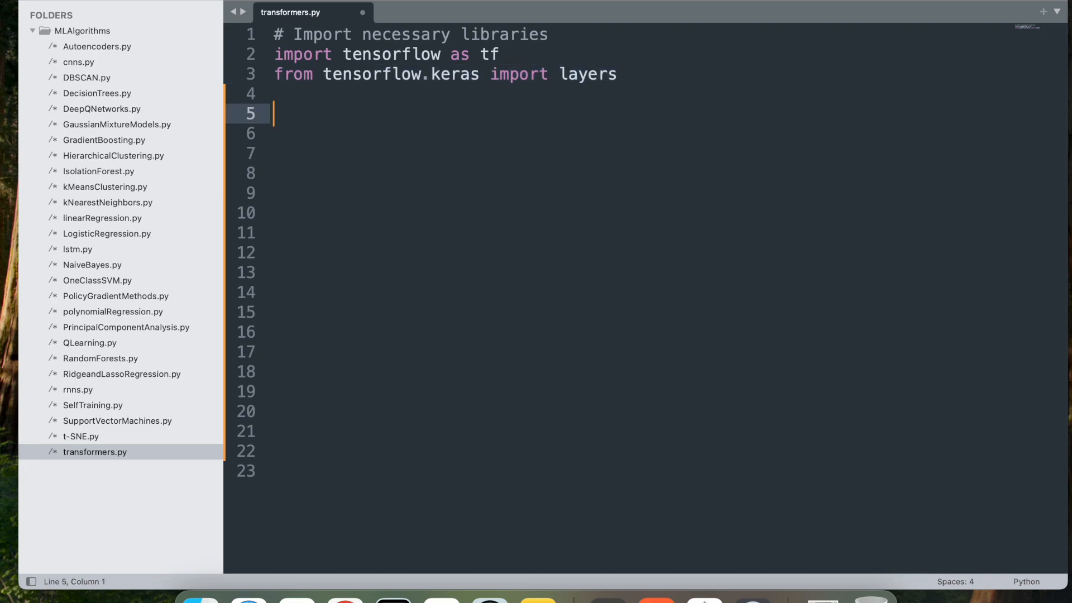
{"action": "type", "text": "from tensorflow.keras.datasets import imdb"}
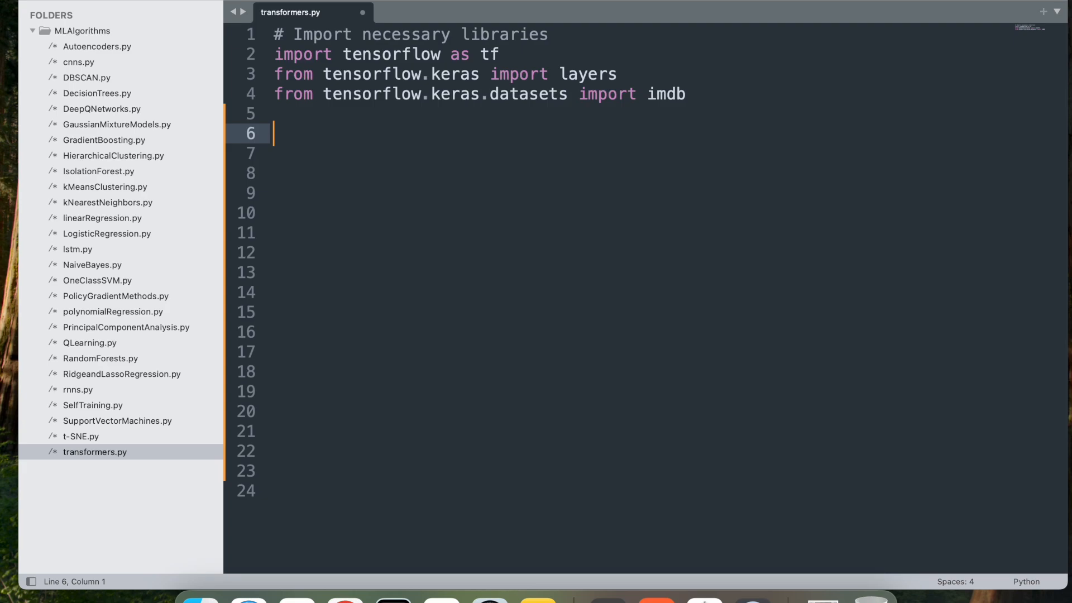
{"action": "type", "text": "from tensorflow.keras.preprocessing import sequence"}
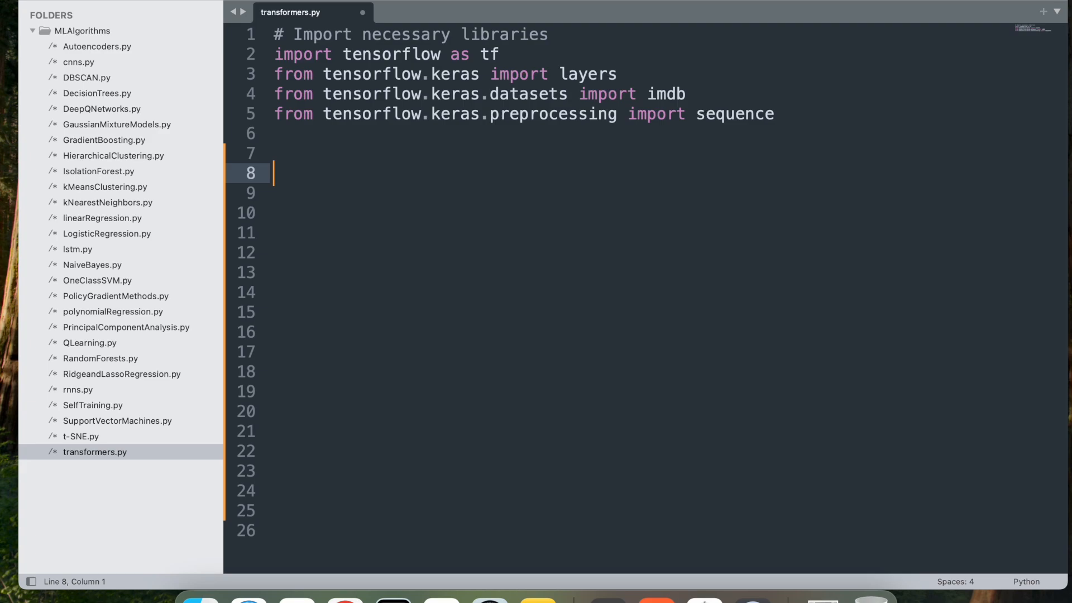
{"action": "type", "text": "# Load and preprocess the IMDB dataset"}
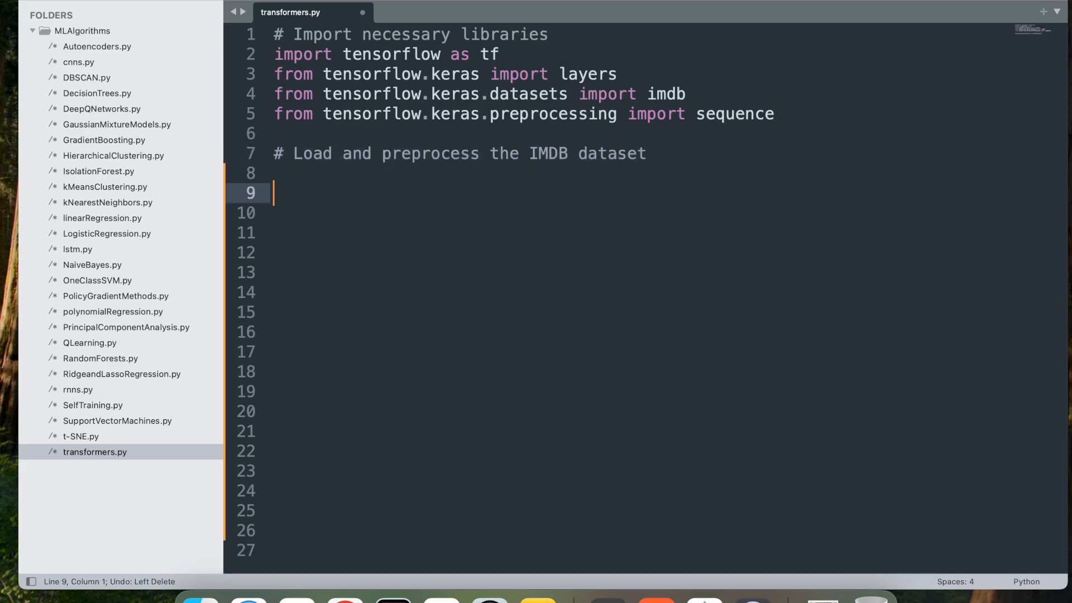
Step: Set max_features to 10000 and max_len to 200, load imdb data, and pad x_train and x_test
{"action": "type", "text": "max_features = 10000  # Vocabulary size"}
{"action": "left_click", "coordinate": [643, 233]}
{"action": "type", "text": "(x_train, y_train), (x_test, y_test) = imdb.load_data(num_words=max_features"}
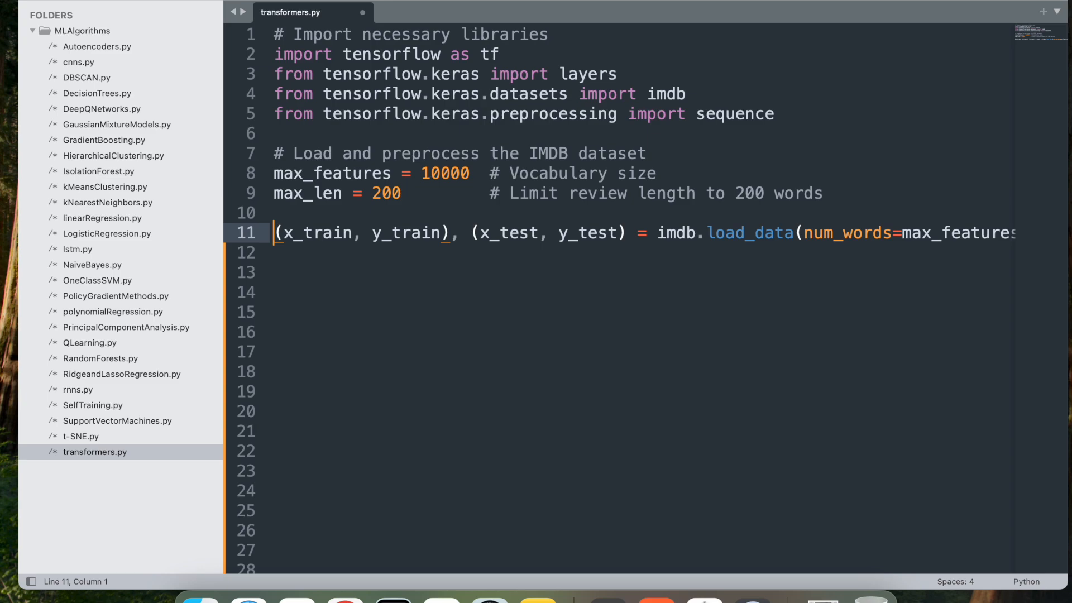
{"action": "left_click", "coordinate": [442, 233]}
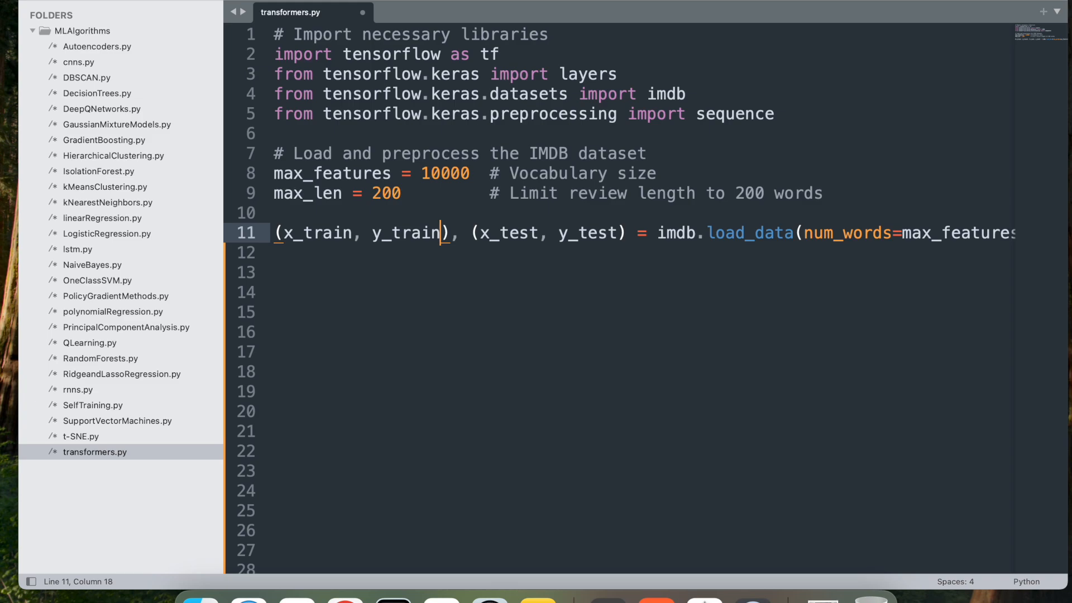
{"action": "type", "text": "x_train = sequence.pad_sequences(x_train, maxlen=max_len)"}
{"action": "left_click", "coordinate": [555, 272]}
{"action": "type", "text": "x_test = sequence.pad_sequences(x_test, maxlen=max_len"}
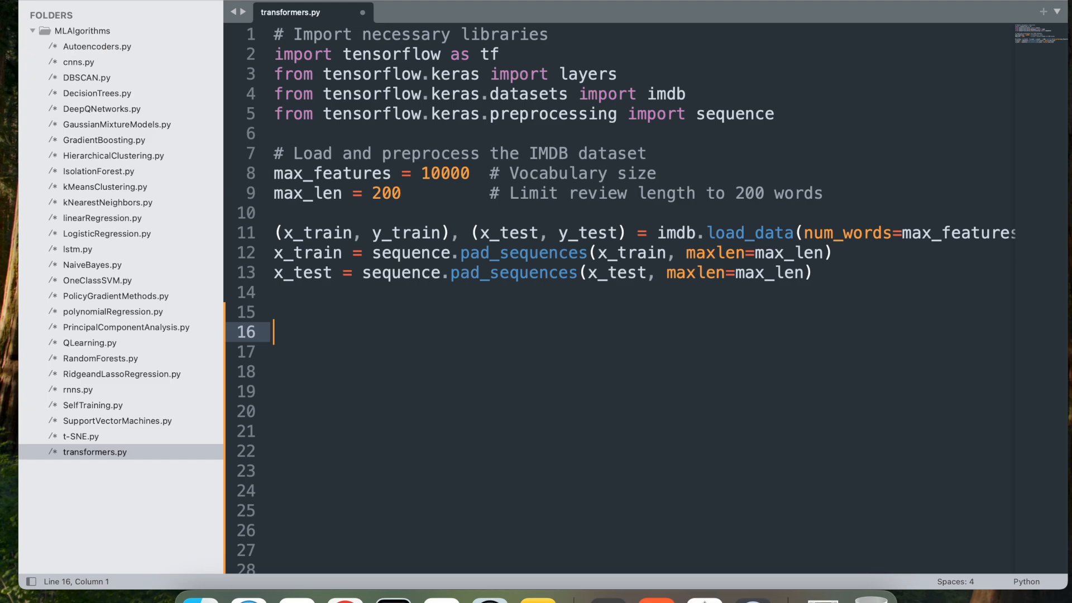
Step: Define class TransformerBlock(layers.Layer) with super().__init__(), self.att and an opening self.ffn Sequential
{"action": "type", "text": "# Define a Transformer block"}
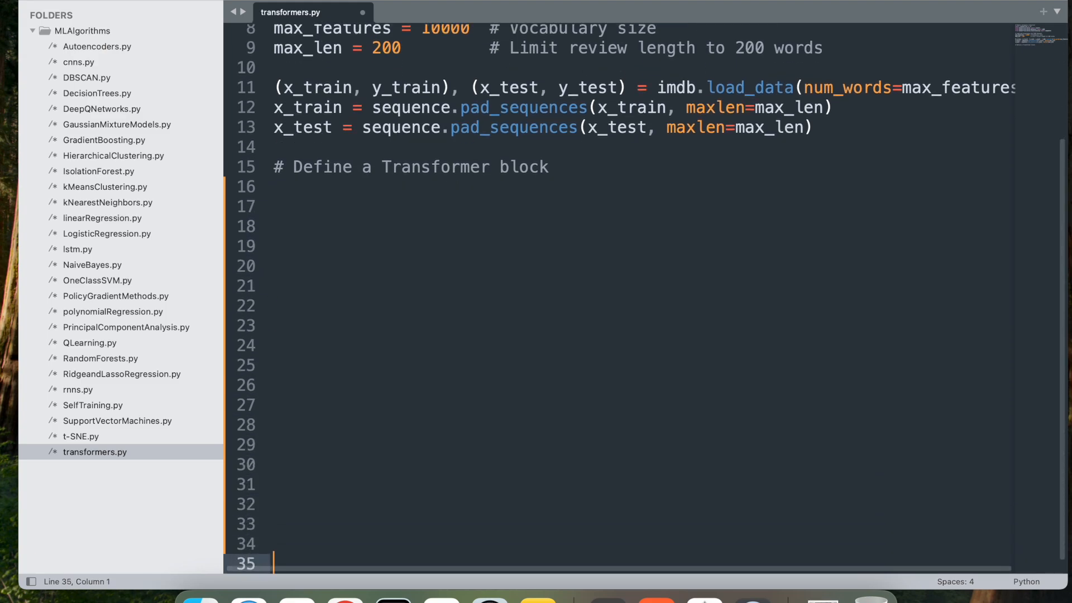
{"action": "type", "text": "class TransformerBlock(layers.Layer):"}
{"action": "type", "text": "def __init__(self, embed_dim, num_heads, ff_dim, rate=0.1):"}
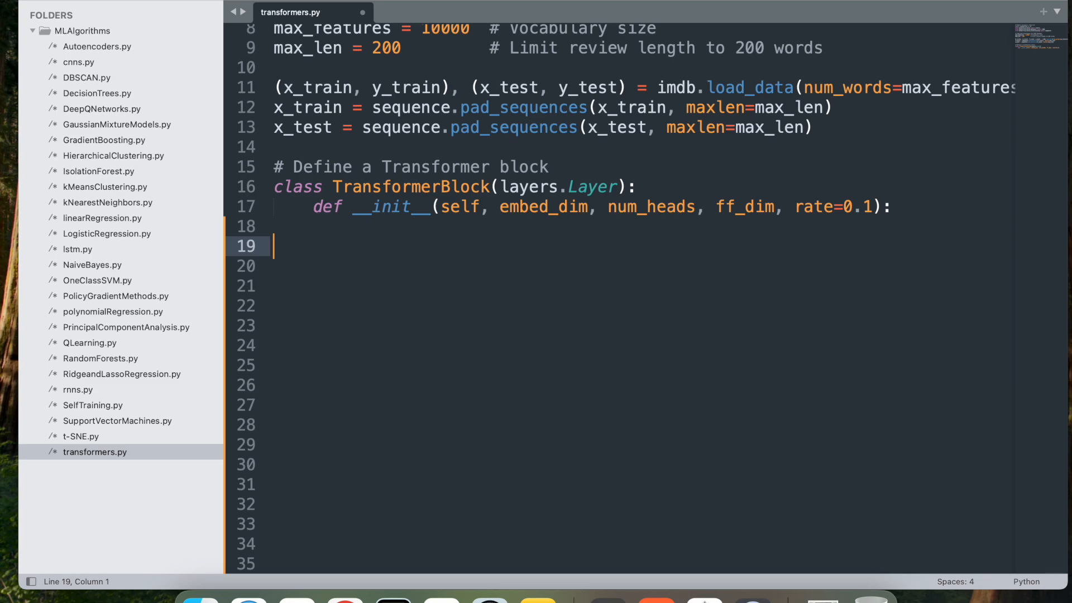
{"action": "type", "text": "super(TransformerBlock, self).__init__()"}
{"action": "left_click", "coordinate": [644, 266]}
{"action": "type", "text": "self.ffn = tf.keras.Sequential(["}
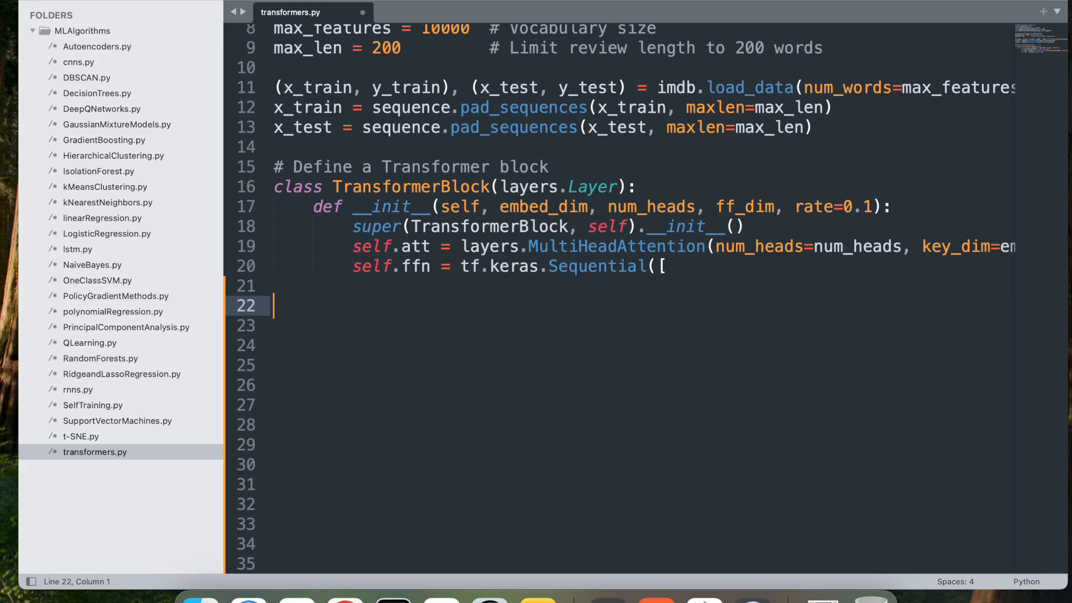
Step: Add Dense(ff_dim, relu) and Dense(embed_dim) to ffn, layernorm1/2, dropout1/2, and 'def call(self, inputs, training=None)'
{"action": "type", "text": "layers.Dense(ff_dim, activation=\"relu\"),"}
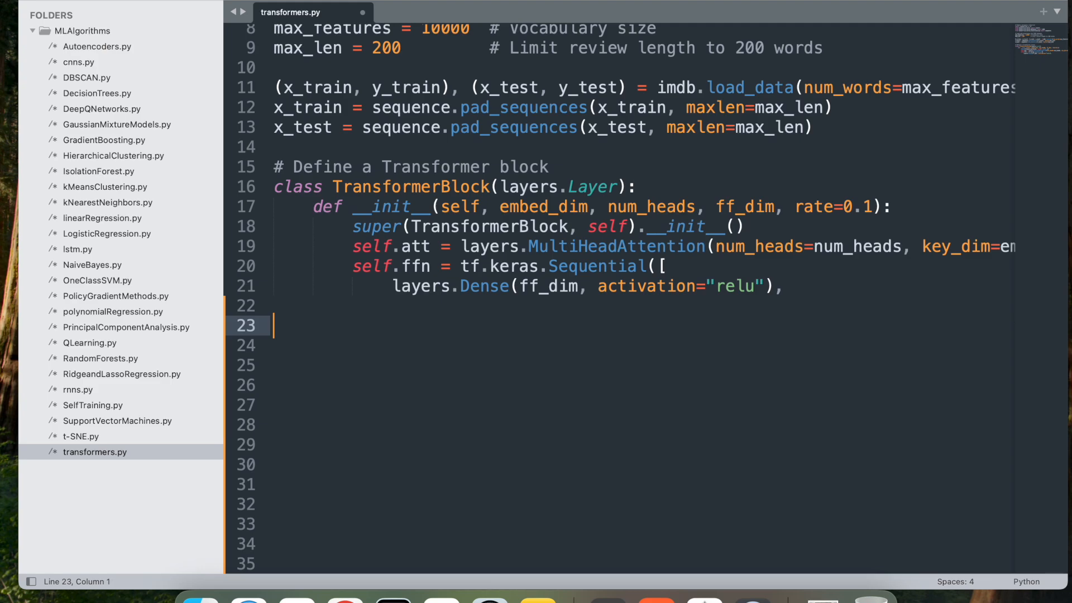
{"action": "type", "text": "layers.Dense(embed_dim),"}
{"action": "left_click", "coordinate": [593, 365]}
{"action": "type", "text": "self.layernorm2 = layers.LayerNormalization(epsilon=1e-6"}
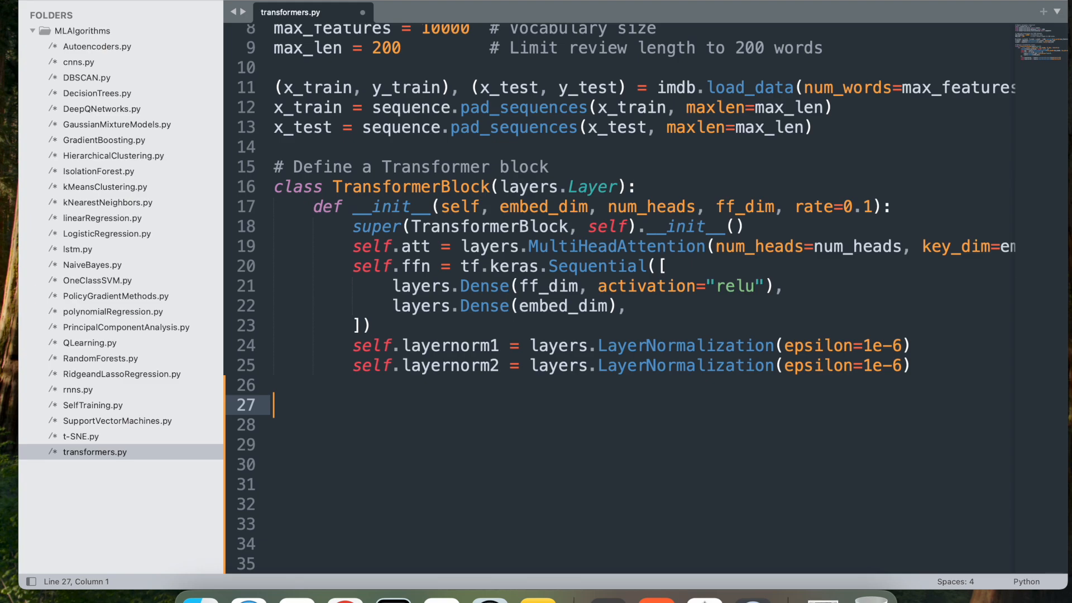
{"action": "type", "text": "self.dropout1 = layers.Dropout(rate)"}
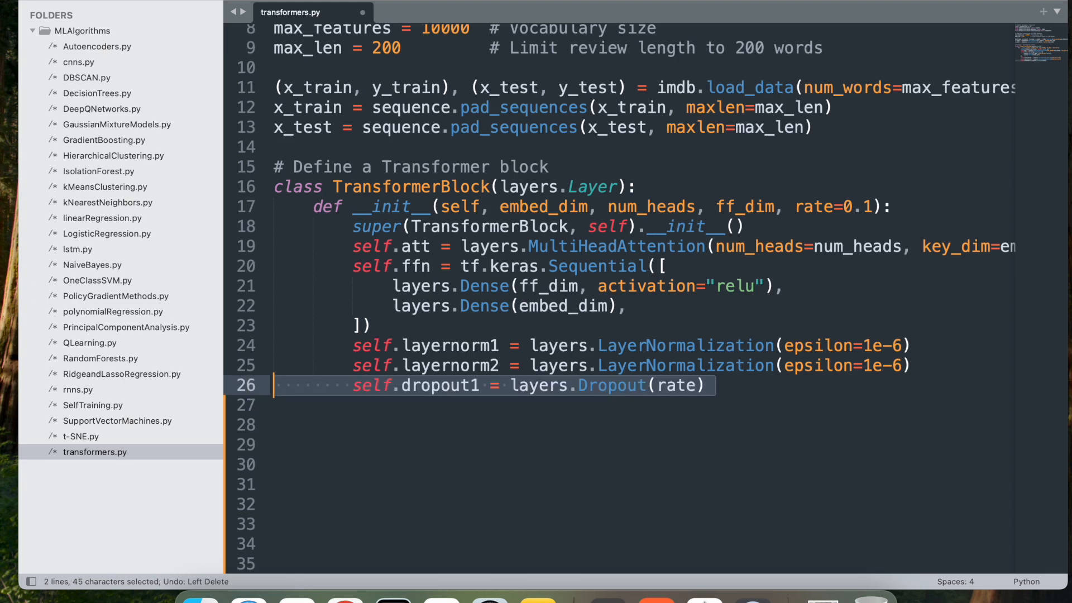
{"action": "type", "text": "self.dropout2 = layers.Dropout(rate)"}
{"action": "left_click", "coordinate": [645, 465]}
{"action": "type", "text": "def call(self, inputs, training=None):  # Ensure `training` is optional"}
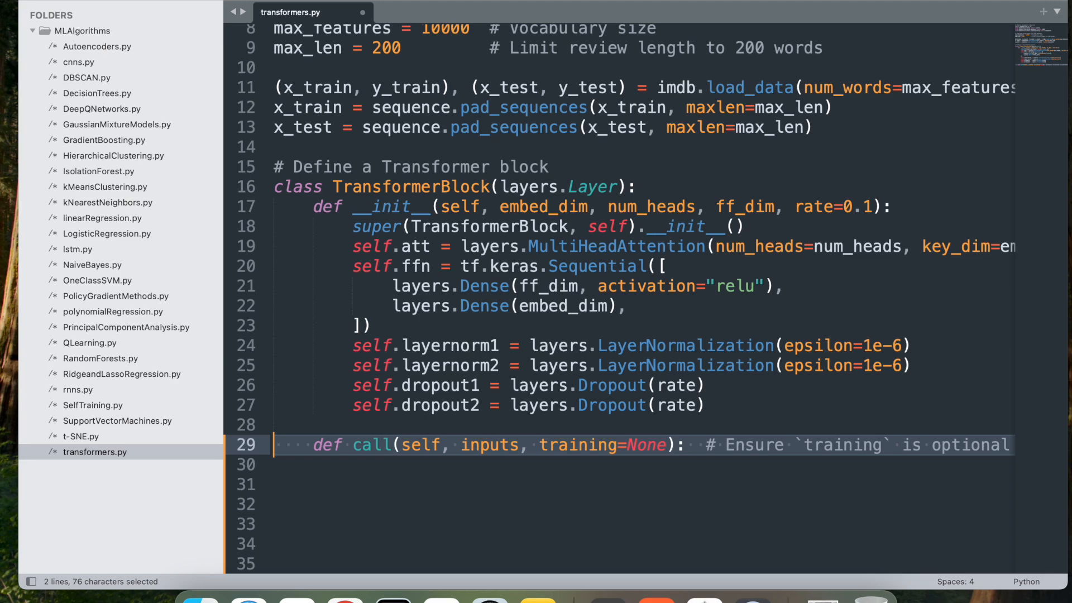
Step: Write call: attention, dropout, layernorm1 residual, ffn, returning layernorm2(out1 + ffn_output), then a model comment
{"action": "type", "text": "attn_output = self.att(inputs, inputs)"}
{"action": "type", "text": "attn_output = self.dropout1(attn_output, training=training"}
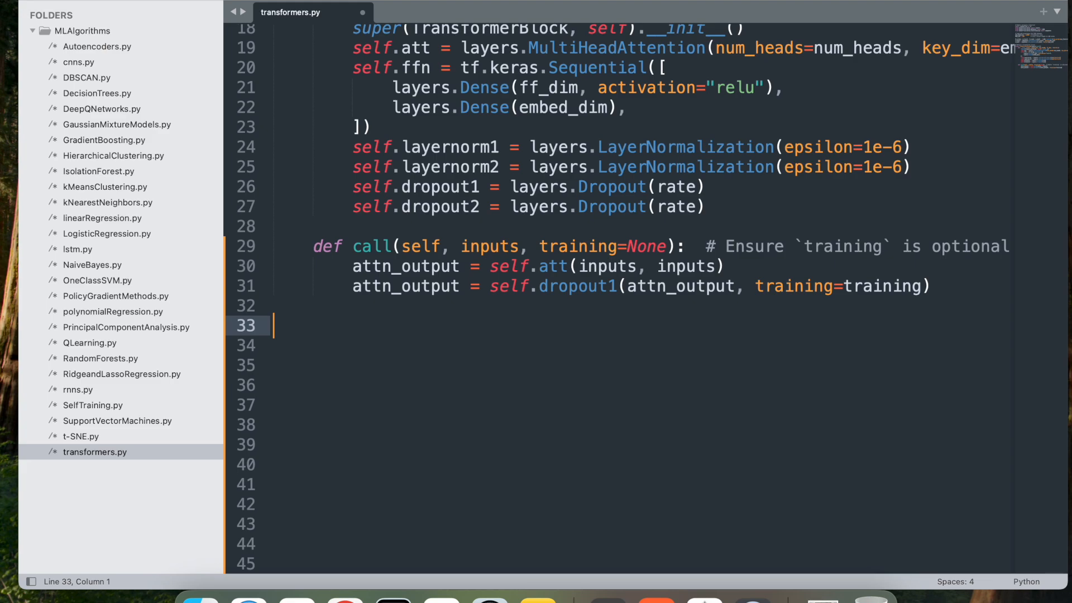
{"action": "type", "text": "out1 = self.layernorm1(inputs + attn_output)"}
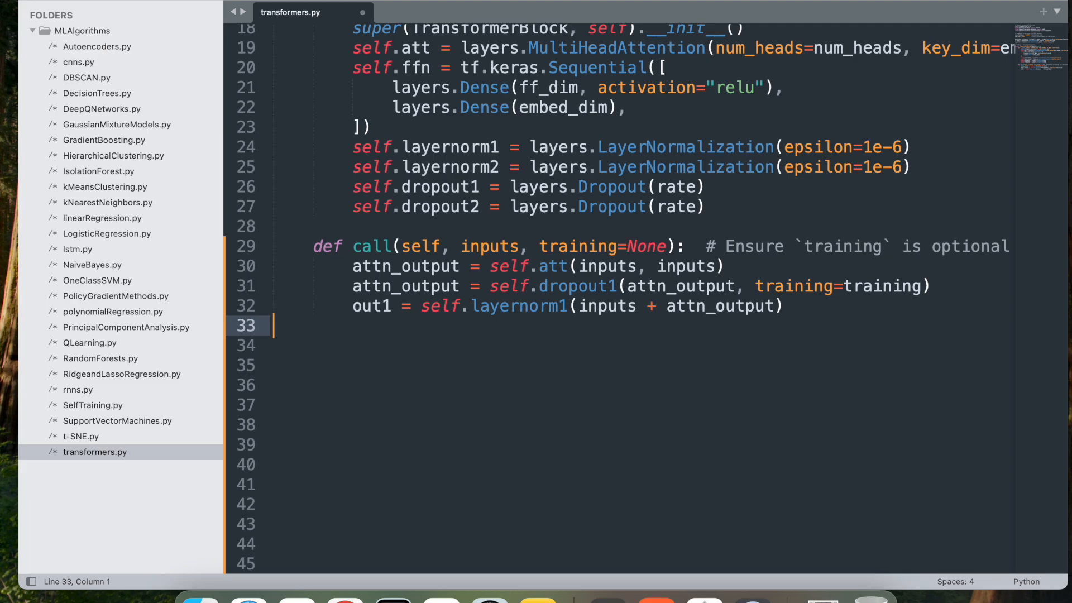
{"action": "type", "text": "ffn_output = self.ffn(out1)"}
{"action": "left_click", "coordinate": [643, 345]}
{"action": "type", "text": "ffn_output = self.dropout2(ffn_output, training=training"}
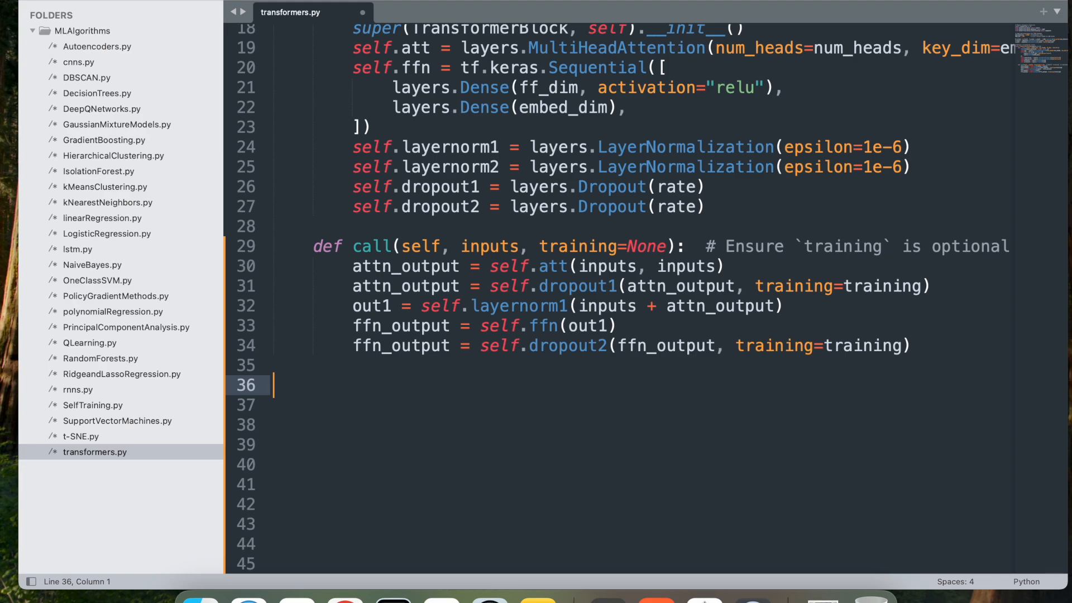
{"action": "type", "text": "return self.layernorm2(out1 + ffn_output)"}
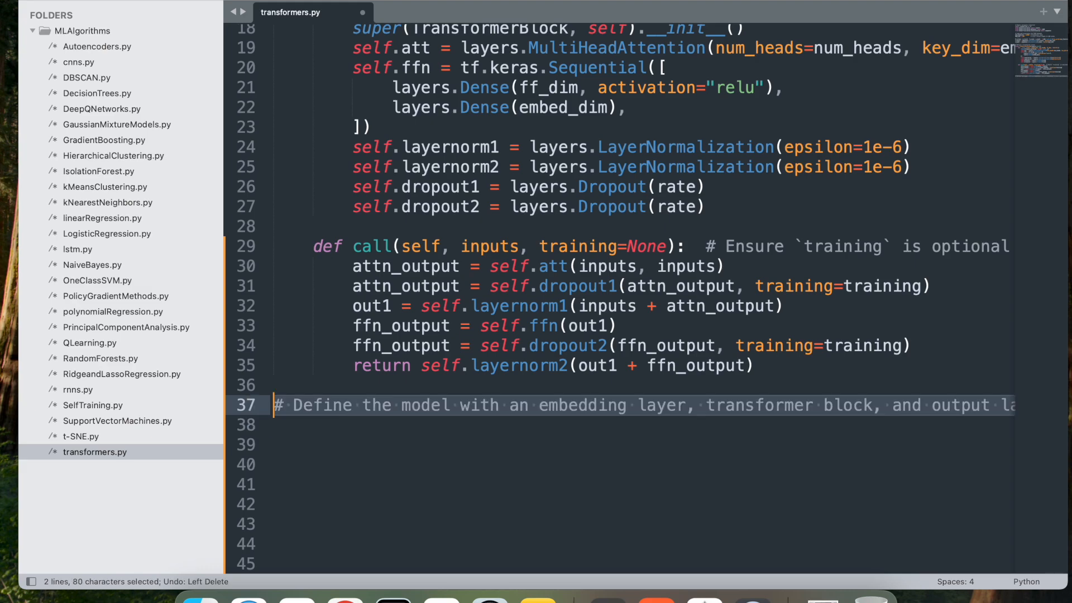
Step: Set hyperparameters embed_dim = 32, num_heads = 2 and ff_dim = 32
{"action": "type", "text": "embed_dim = 32"}
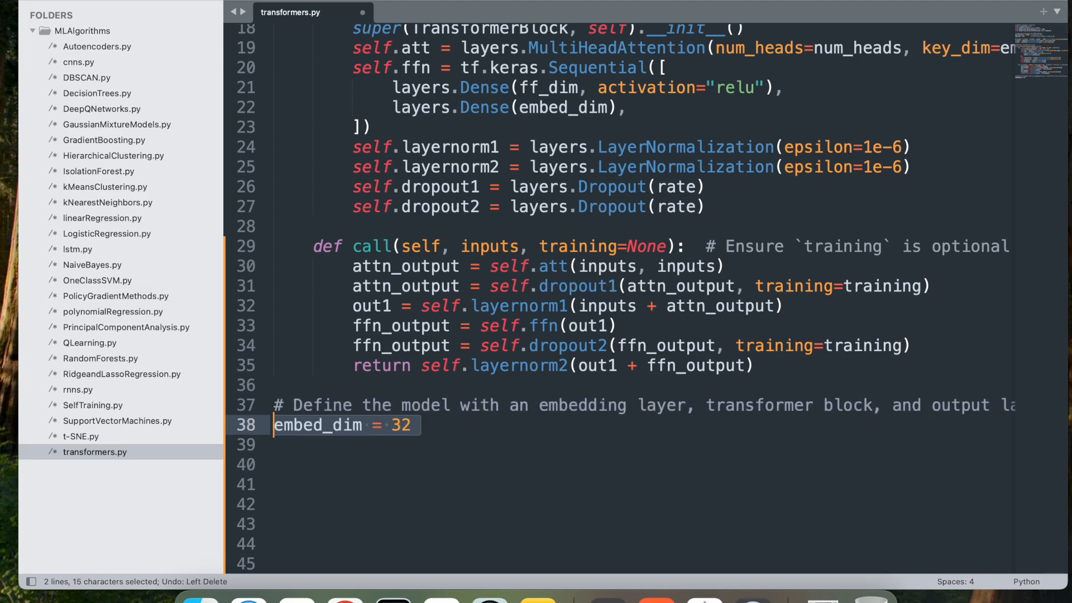
{"action": "type", "text": "num_heads = 2"}
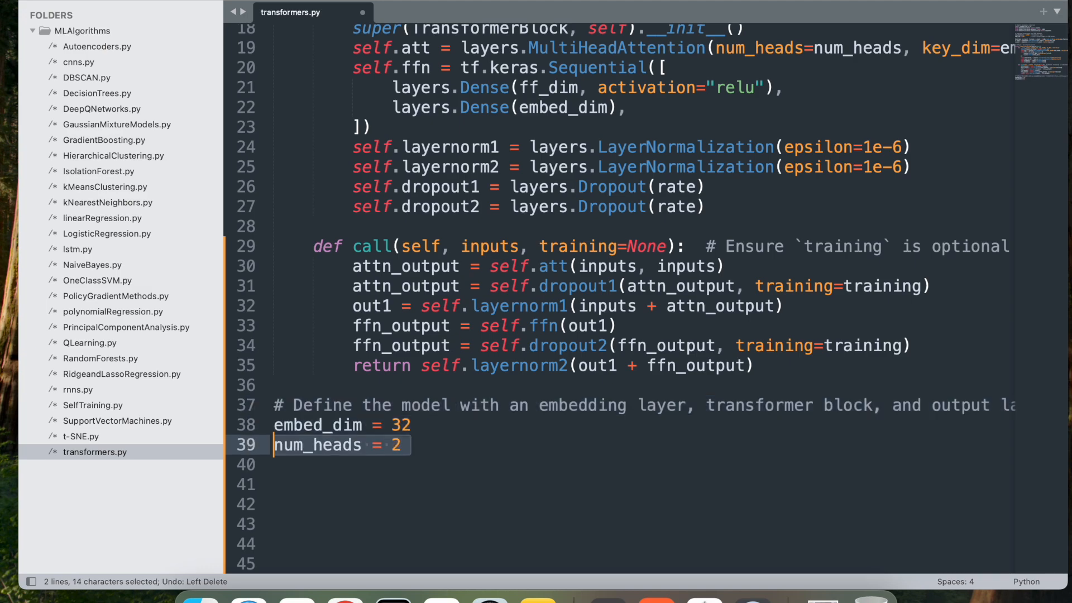
{"action": "type", "text": "ff_dim = 32"}
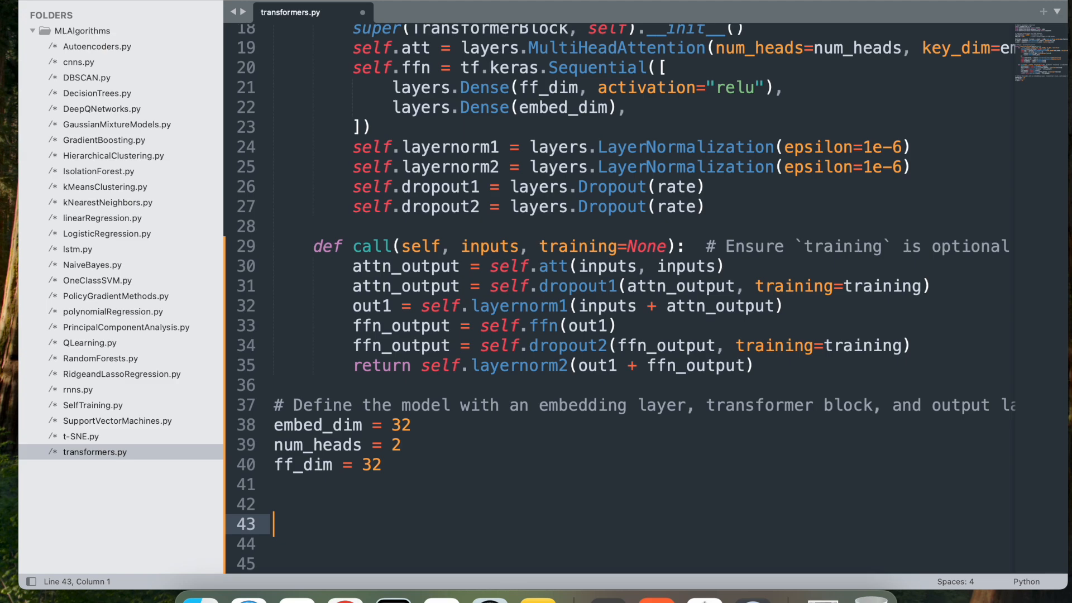
Step: Create Input(shape=(max_len,)), apply the embedding layer, and instantiate TransformerBlock(embed_dim, num_heads, ff_dim)
{"action": "type", "text": "inputs = layers.Input(shape=(max_len,))"}
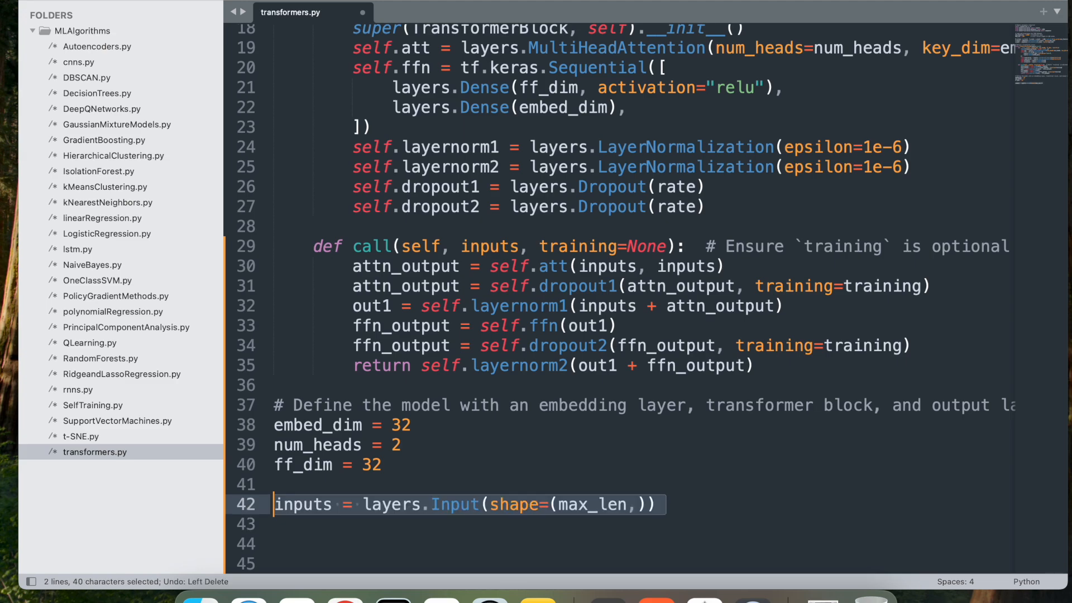
{"action": "scroll", "scroll_direction": "down", "scroll_amount": 3}
{"action": "type", "text": "x = embedding_layer(inputs"}
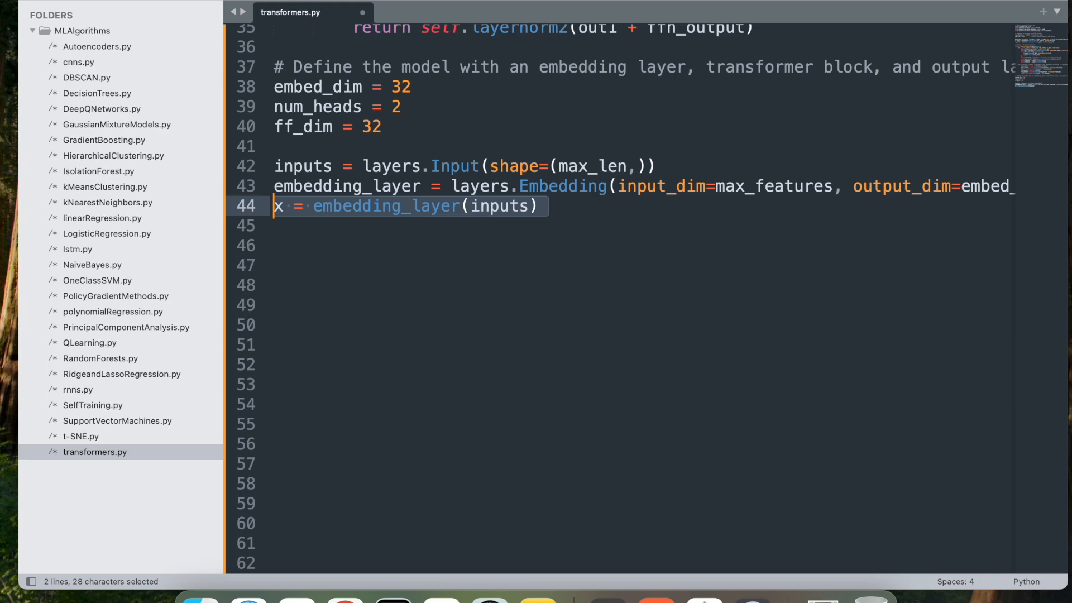
{"action": "type", "text": "transformer_block = TransformerBlock(embed_dim, num_heads, ff_dim)"}
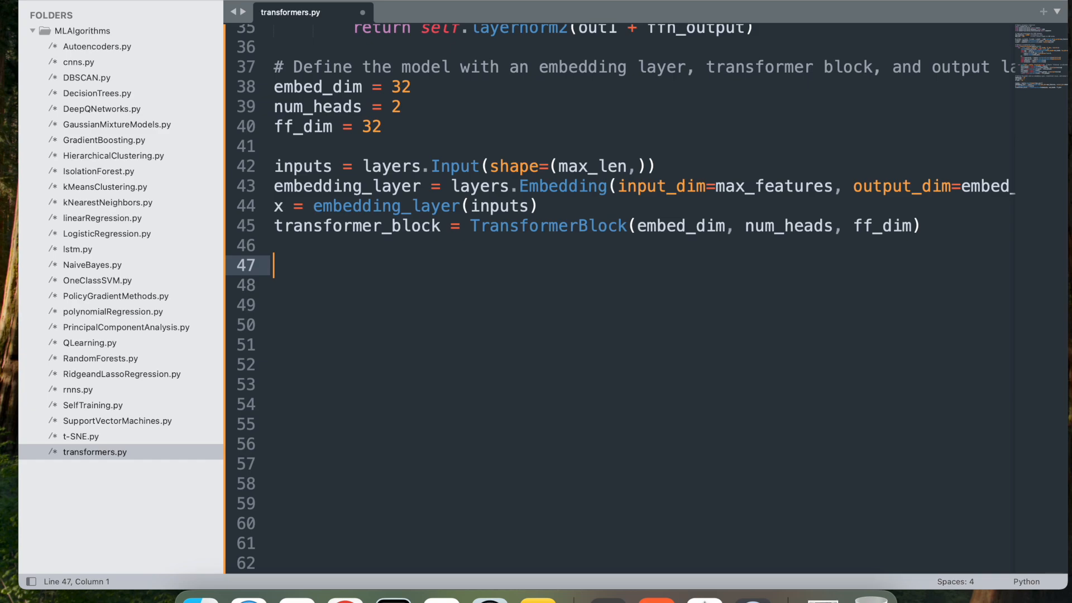
Step: Chain transformer_block, GlobalAveragePooling1D, Dropout(0.1), Dense(20, relu), Dropout(0.1), Dense(1, sigmoid) into tf.keras.Model
{"action": "type", "text": "x = transformer_block(x, training=True)  # Explicitly pass `training=True`"}
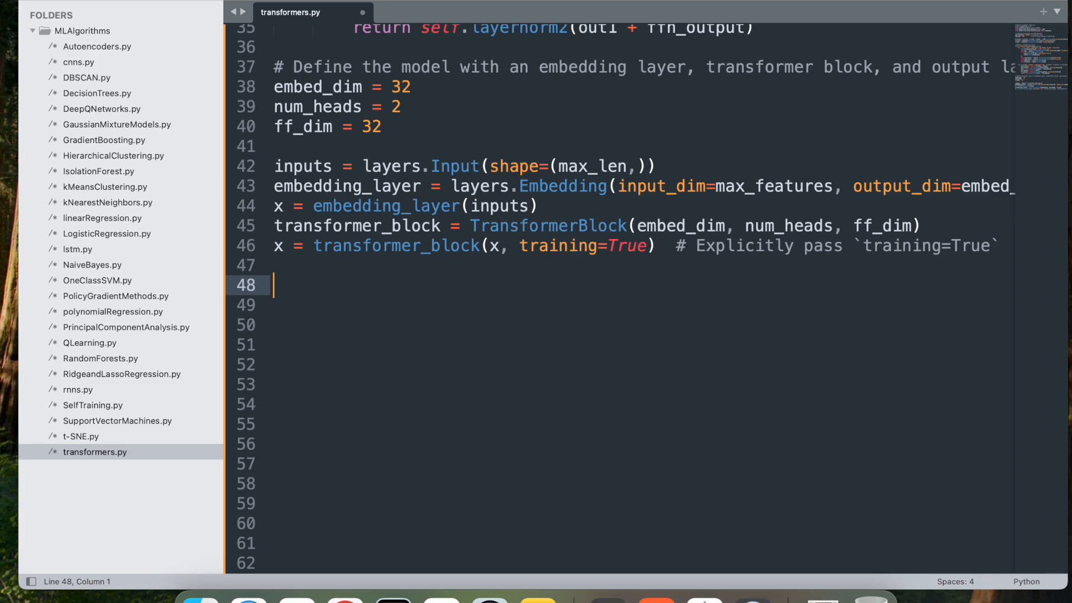
{"action": "type", "text": "x = layers.GlobalAveragePooling1D()(x)"}
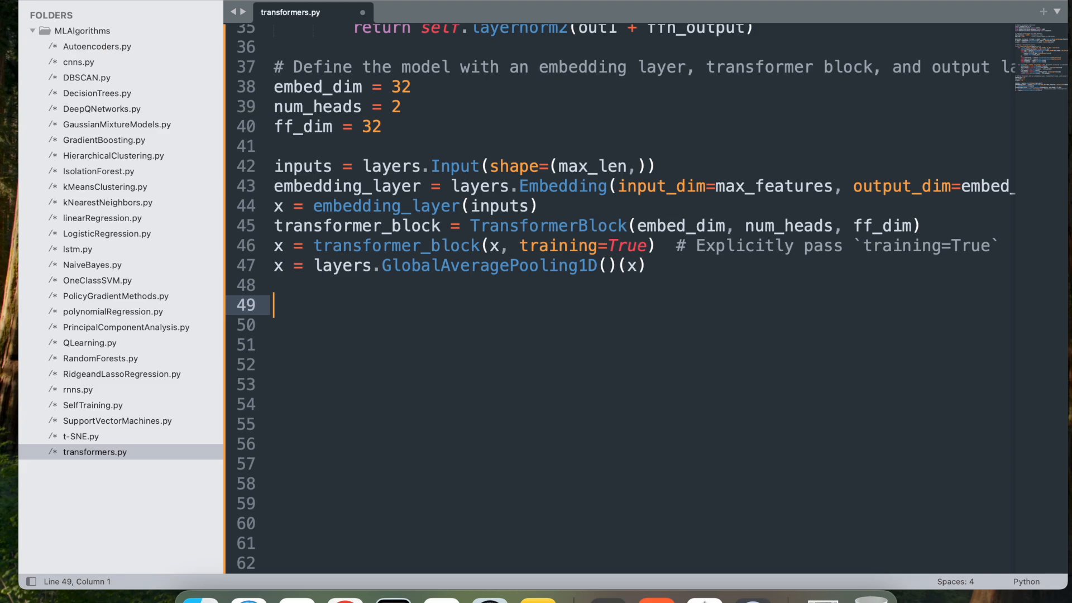
{"action": "type", "text": "x = layers.Dropout(0.1)(x)"}
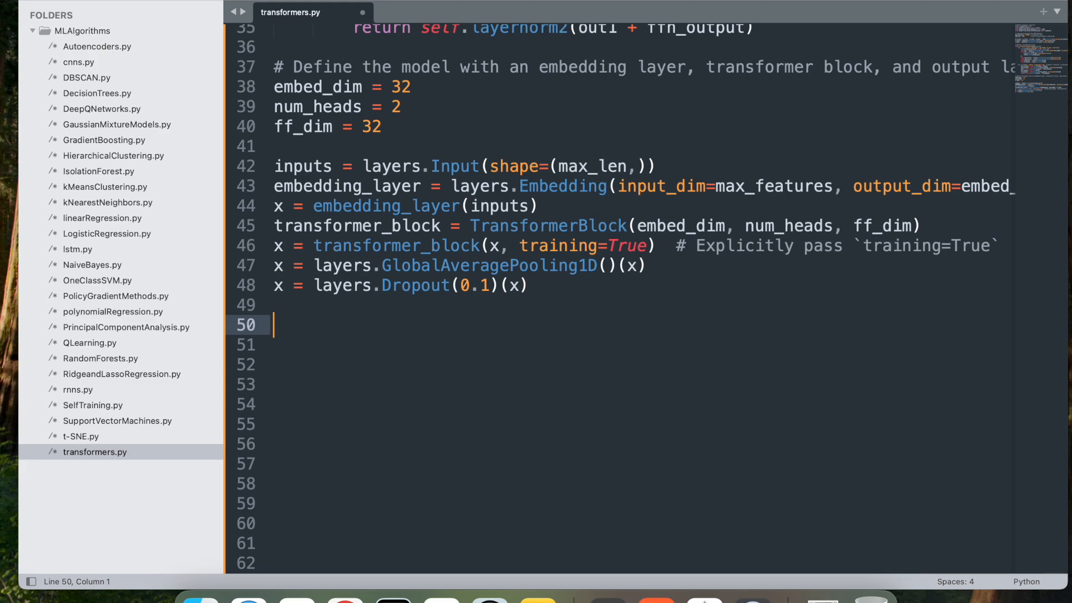
{"action": "type", "text": "x = layers.Dense(20, activation=\"relu\")(x)"}
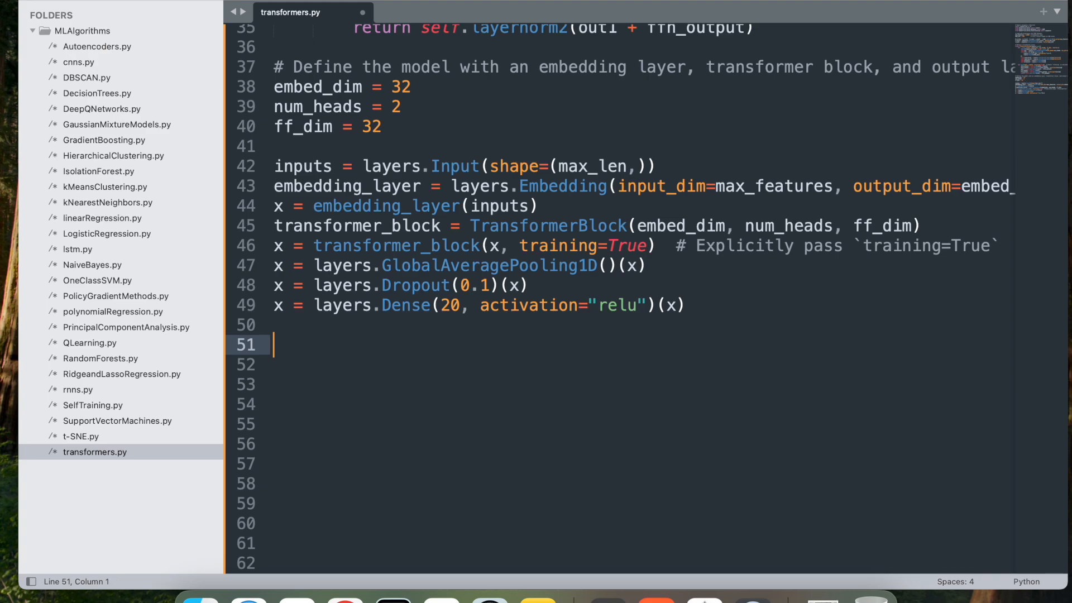
{"action": "type", "text": "x = layers.Dropout(0.1)(x)"}
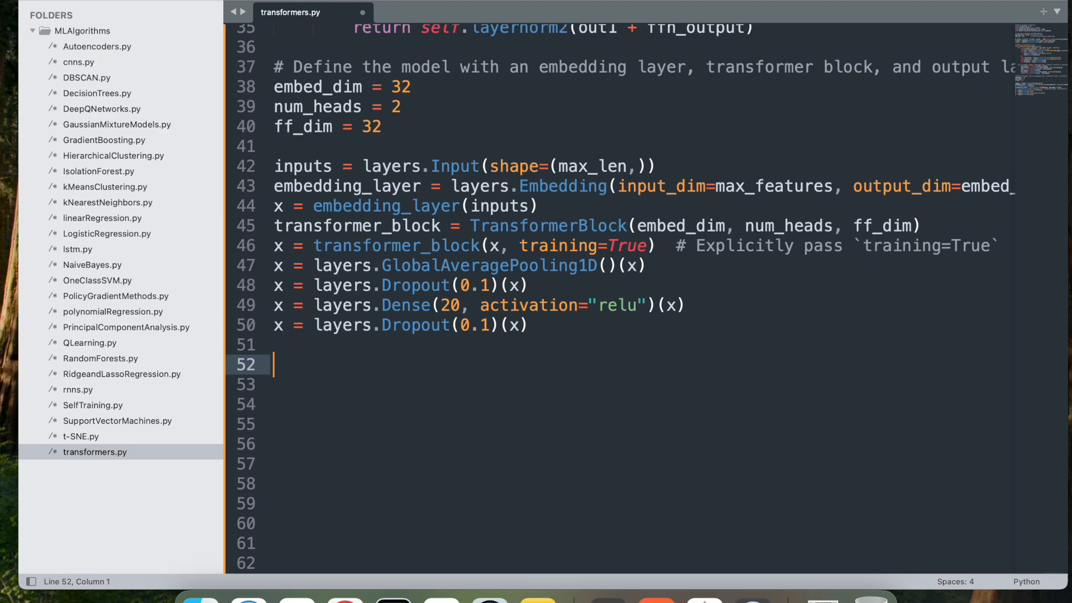
{"action": "type", "text": "outputs = layers.Dense(1, activation=\"sigmoid\")(x)"}
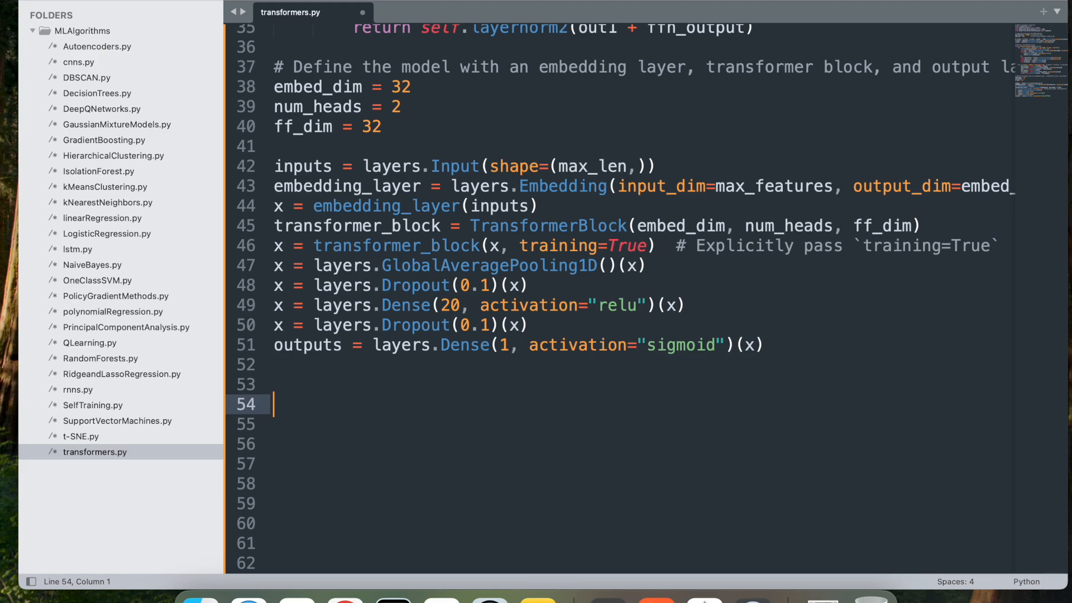
{"action": "type", "text": "model = tf.keras.Model(inputs=inputs, outputs=outputs)"}
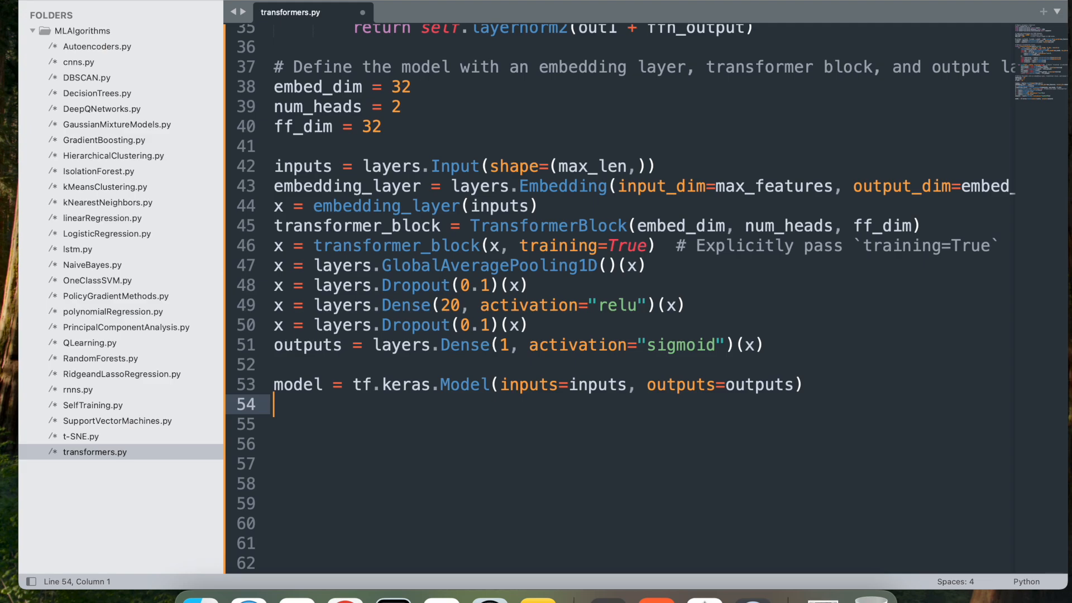
Step: Add '# Compile and train the model' and compile with adam, binary_crossentropy and accuracy metric
{"action": "type", "text": "# Compile and train the model"}
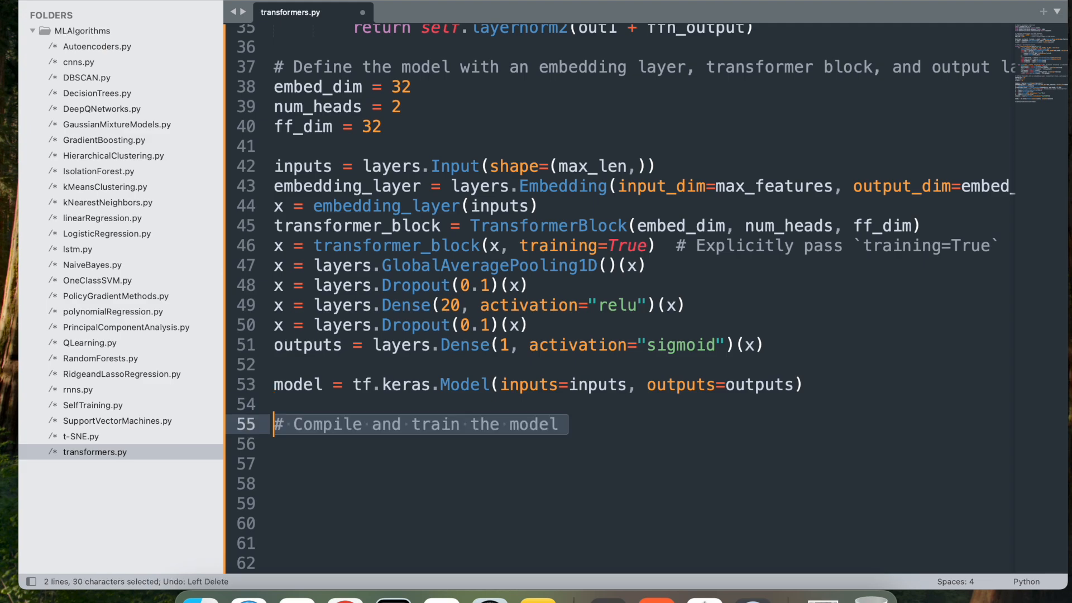
{"action": "type", "text": "model.compile(optimizer=\"adam\", loss=\"binary_crossentropy\", metrics=[\"accuracy\"])"}
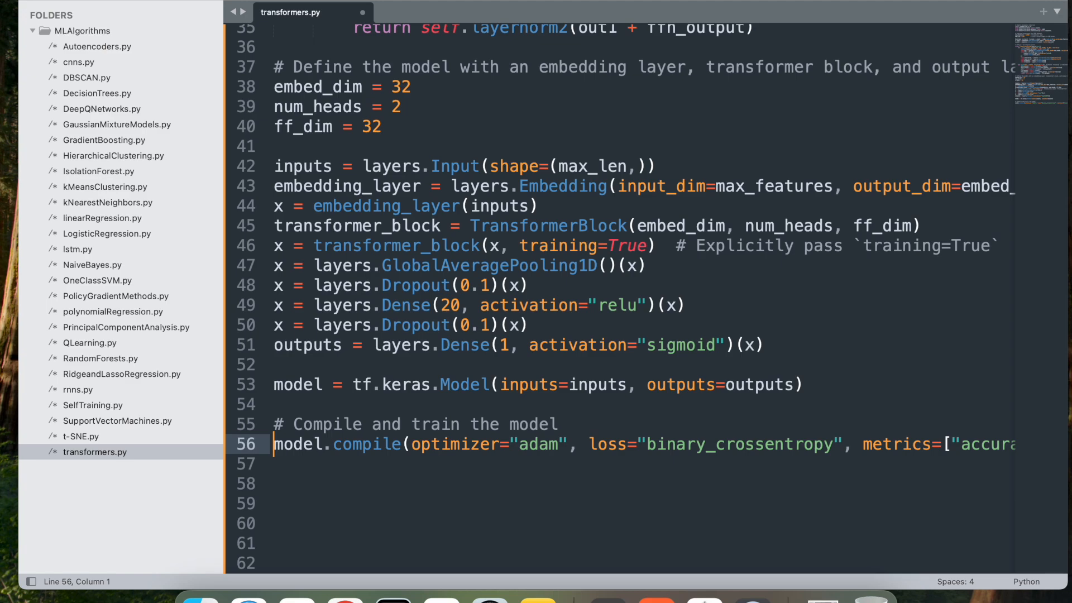
Step: Fit with batch_size=64, epochs=3, validation_split=0.2, then assign test_loss, test_acc from model.evaluate
{"action": "type", "text": "model.fit(x_train, y_train, batch_size=64, epochs=3, validation_split=0.2)"}
{"action": "left_click", "coordinate": [640, 503]}
{"action": "type", "text": "# Evaluate the model"}
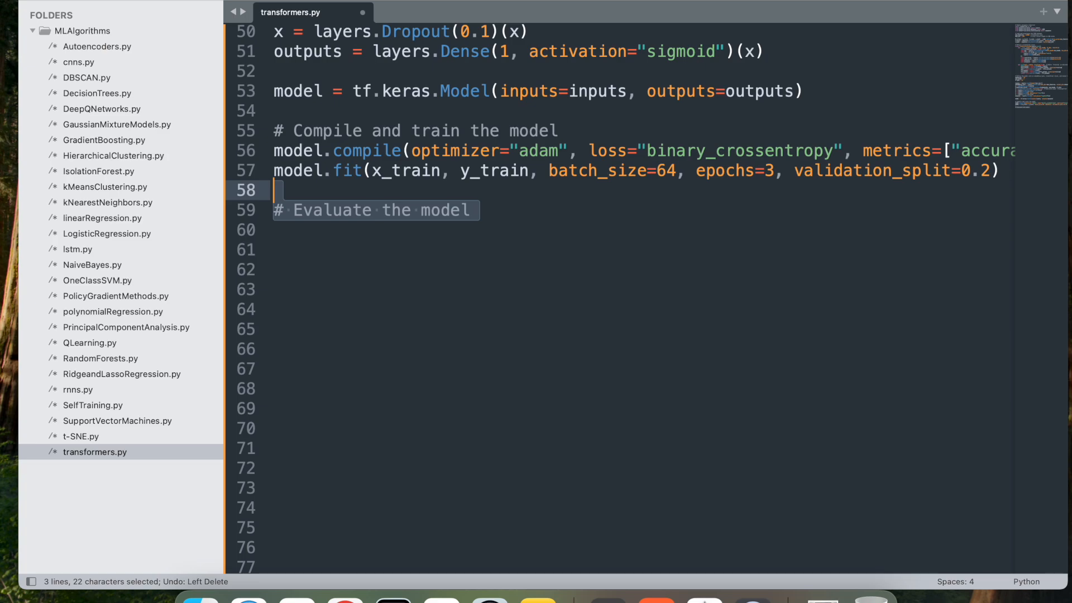
{"action": "type", "text": "test_loss, test_acc = model.evaluate(x_test, y_test)"}
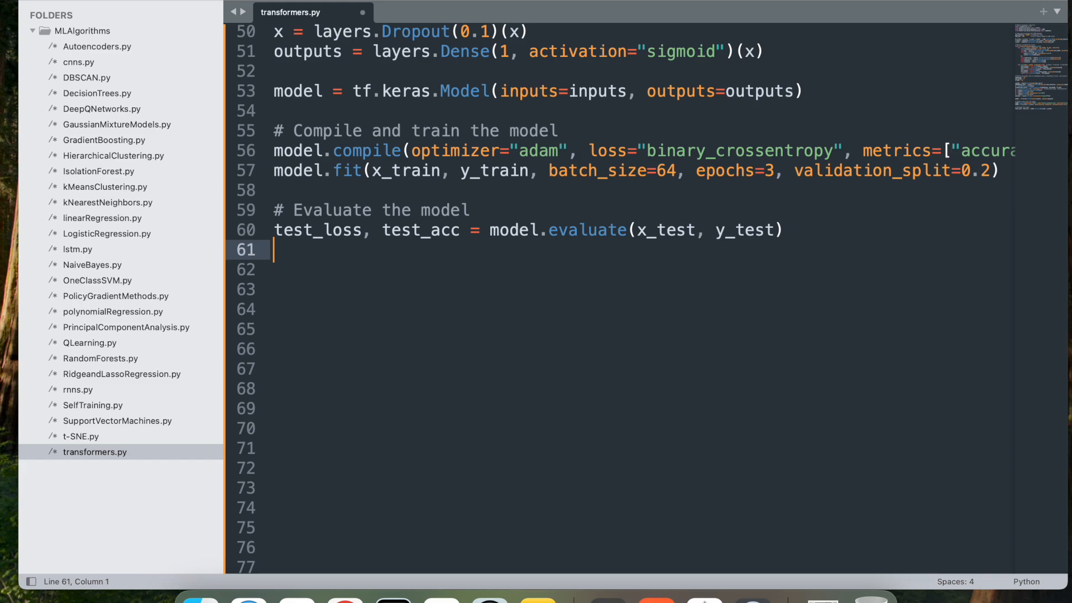
Step: Add print("Test Accuracy:", test_acc), save transformers.py, and scroll through to review it
{"action": "type", "text": "print(\"Test Accuracy:\", test_acc)"}
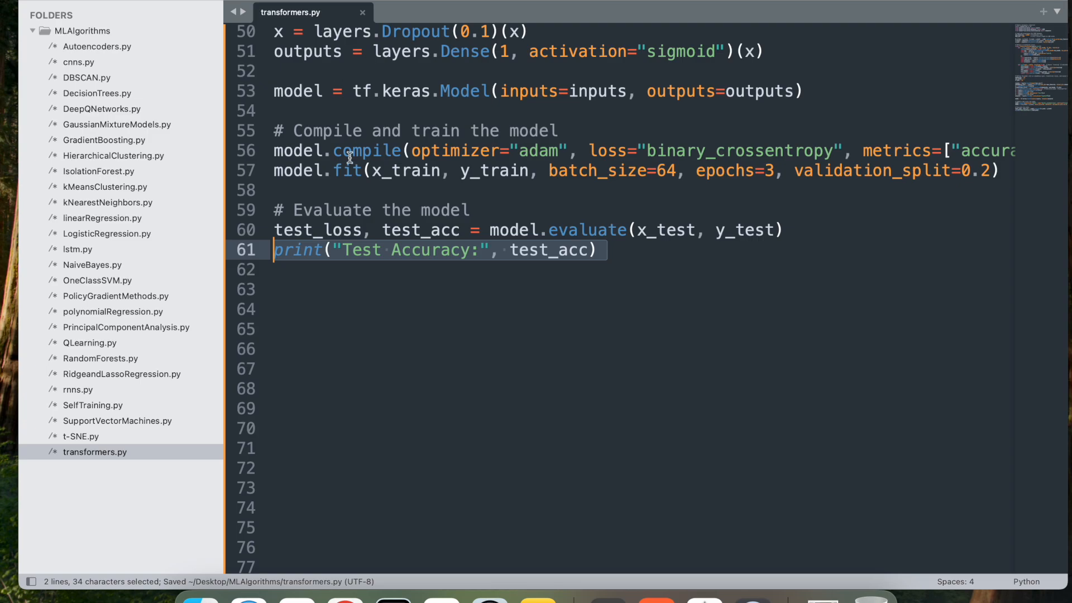
{"action": "scroll", "scroll_direction": "up", "scroll_amount": 3}
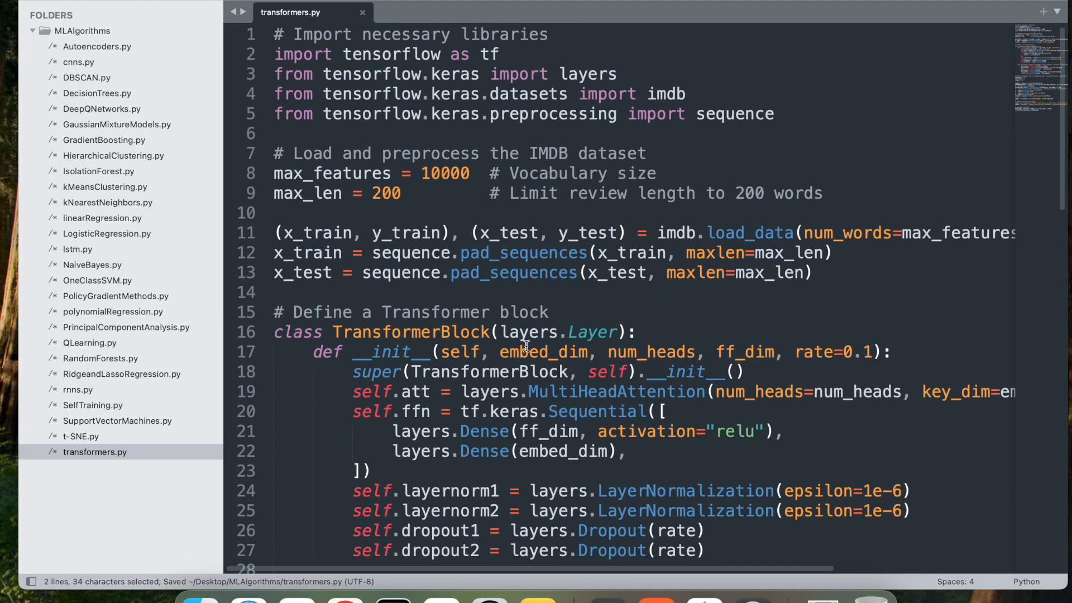
{"action": "mouse_move", "coordinate": [529, 273]}
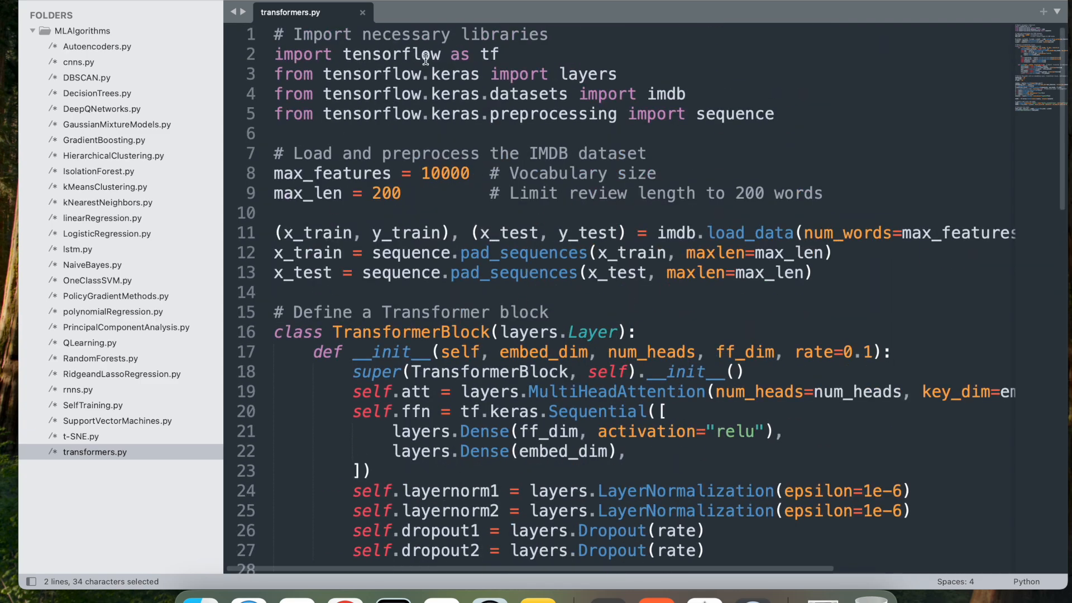
{"action": "mouse_move", "coordinate": [650, 412]}
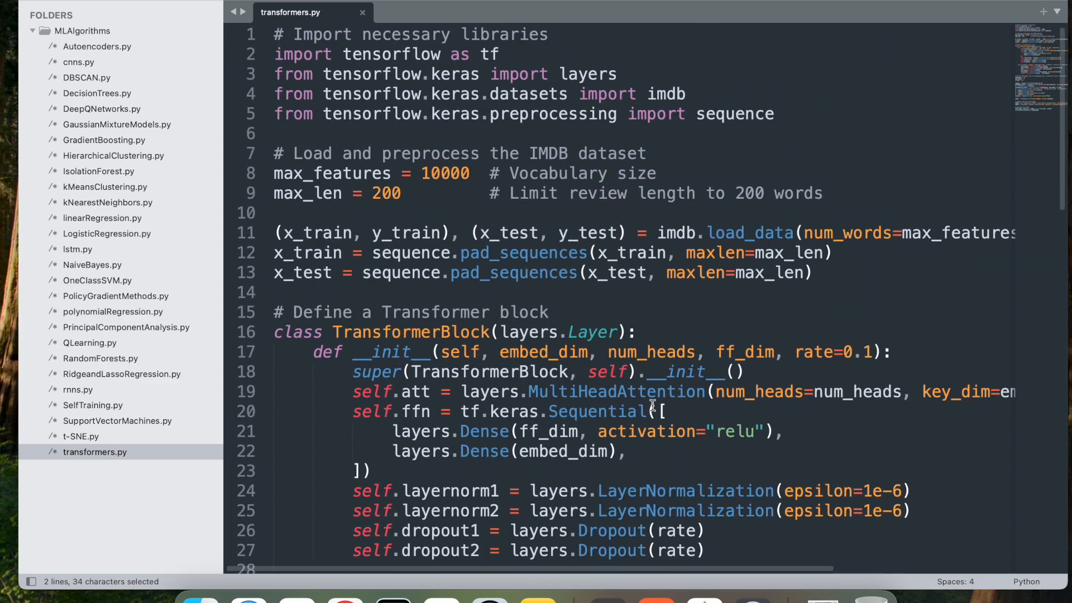
{"action": "scroll", "scroll_direction": "down", "scroll_amount": 3}
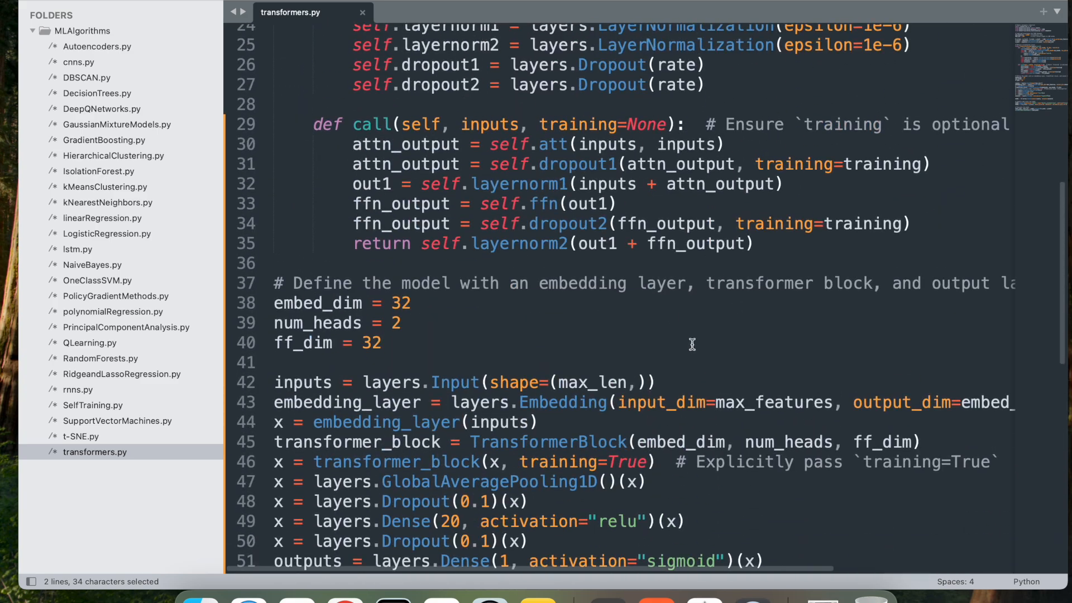
{"action": "scroll", "scroll_direction": "down", "scroll_amount": 3}
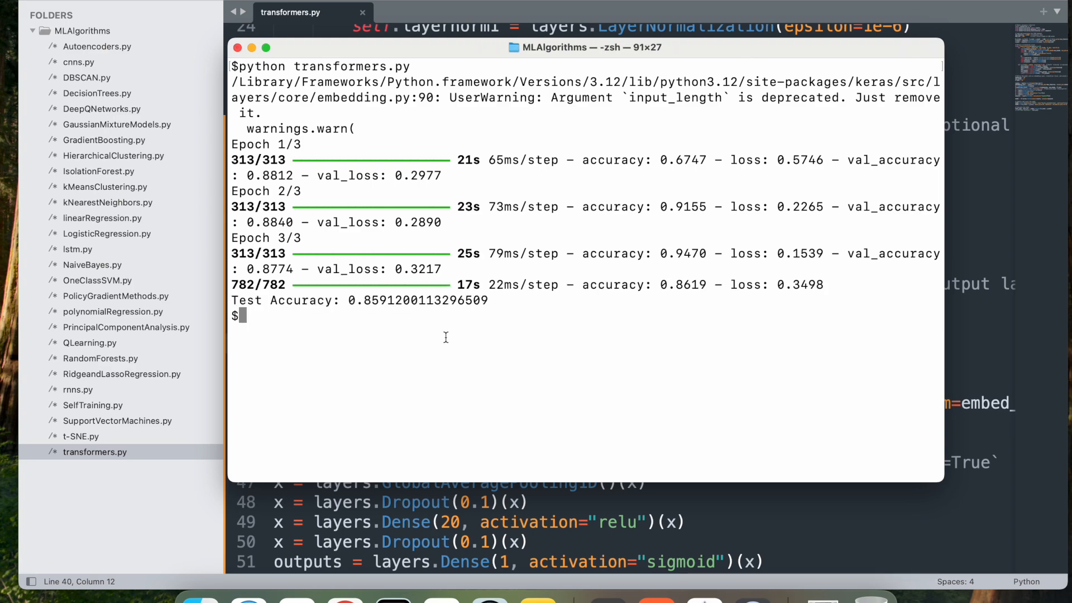
{"action": "mouse_move", "coordinate": [437, 322]}
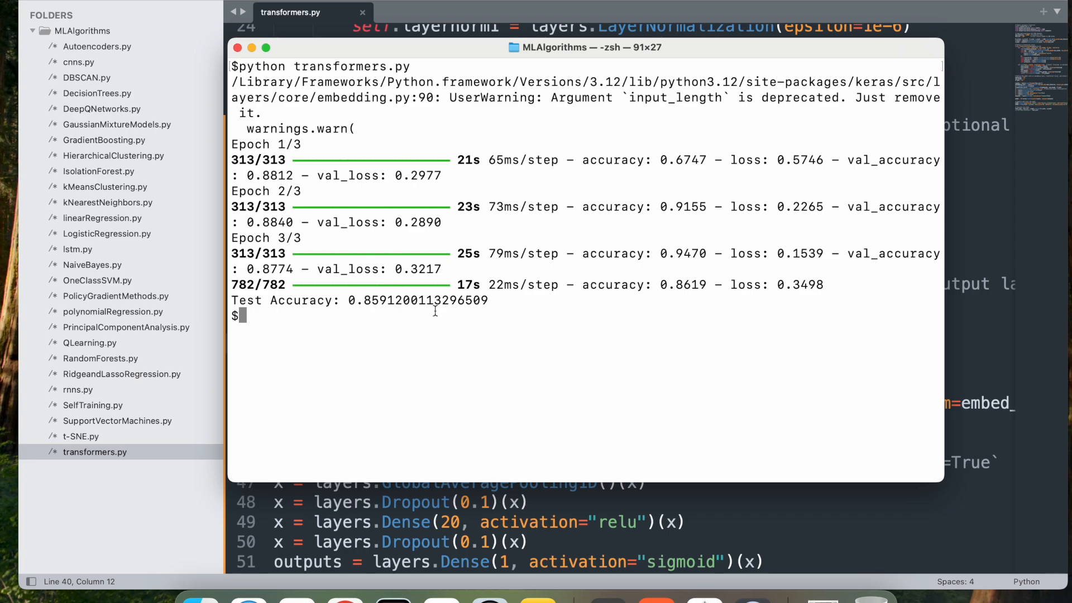
{"action": "mouse_move", "coordinate": [543, 234]}
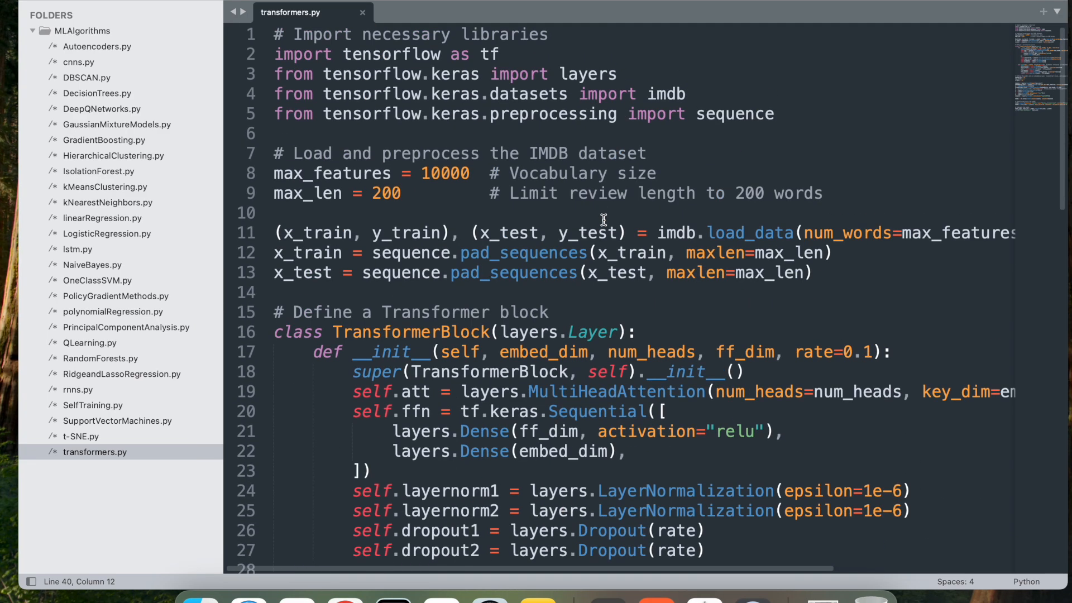
Step: Scroll transformers.py from the TransformerBlock call method down through the model layers
{"action": "scroll", "scroll_direction": "down", "scroll_amount": 3}
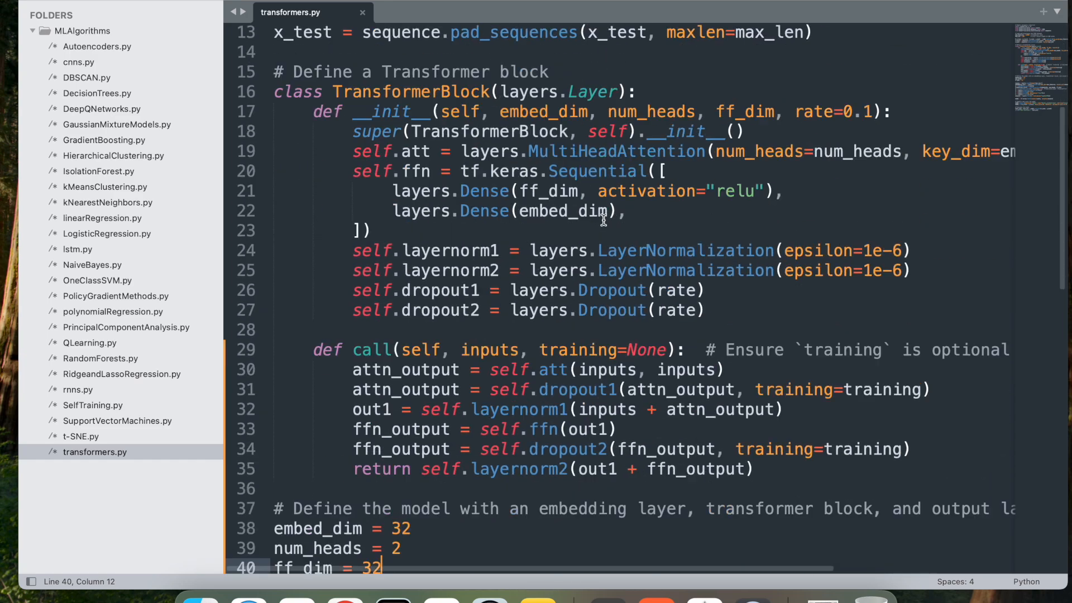
{"action": "scroll", "scroll_direction": "down", "scroll_amount": 3}
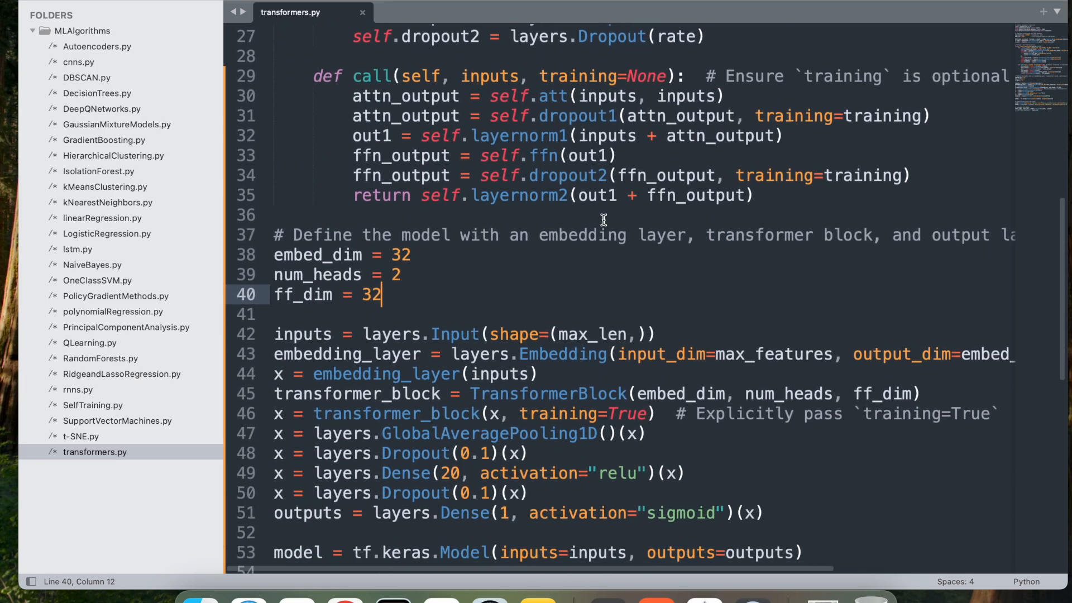